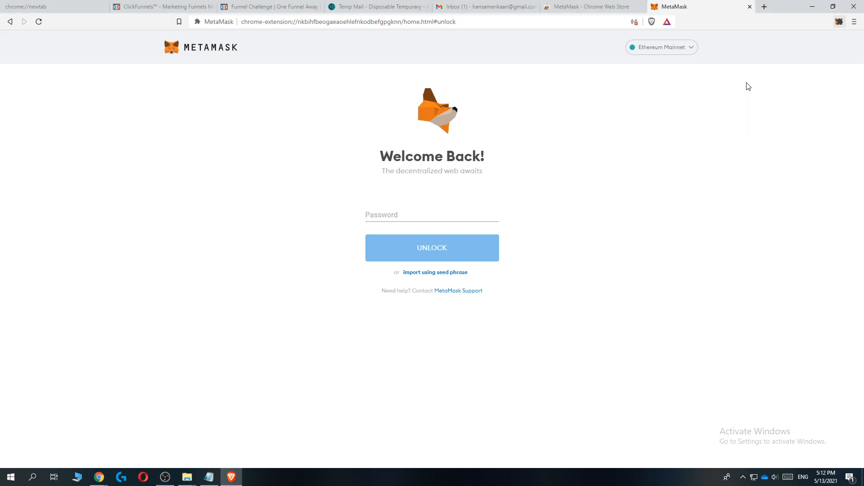
Start 'import using seed phrase' and paste the seed phrase into the Wallet Seed field.
click(838, 22)
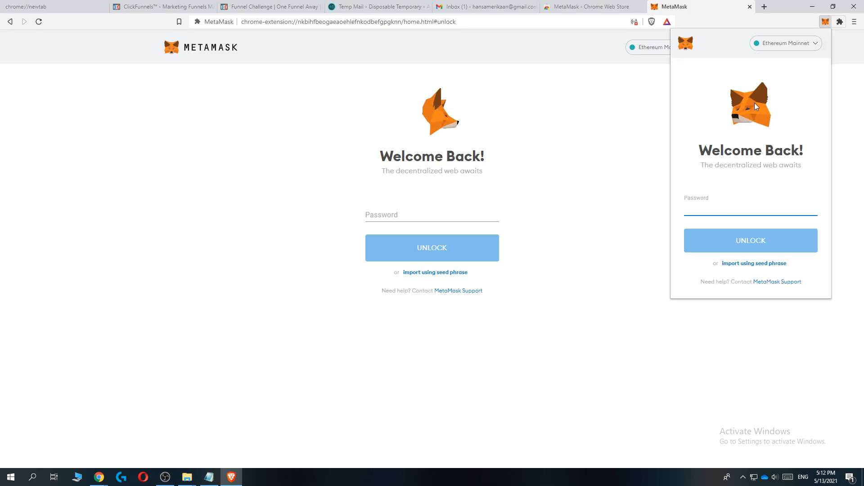
click(352, 136)
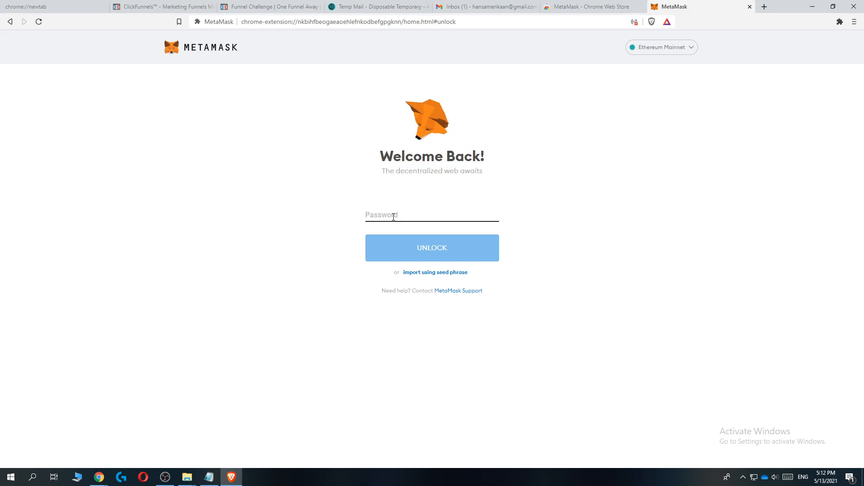
mouse_move(345, 220)
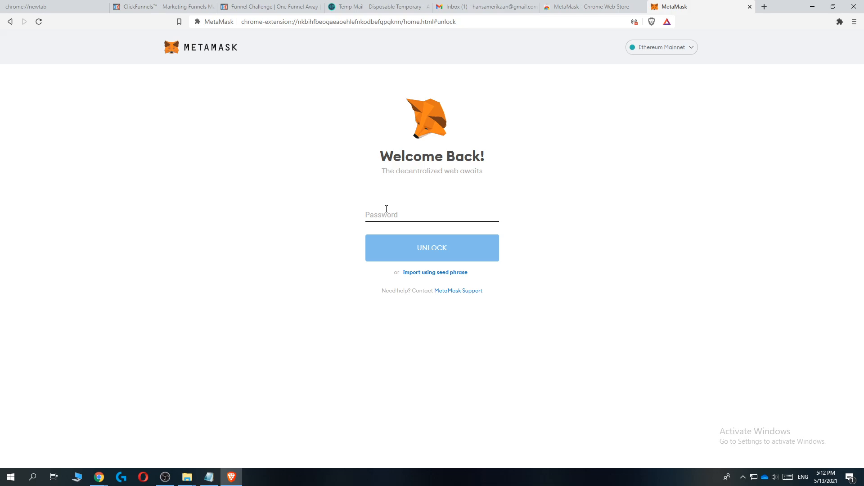
mouse_move(384, 259)
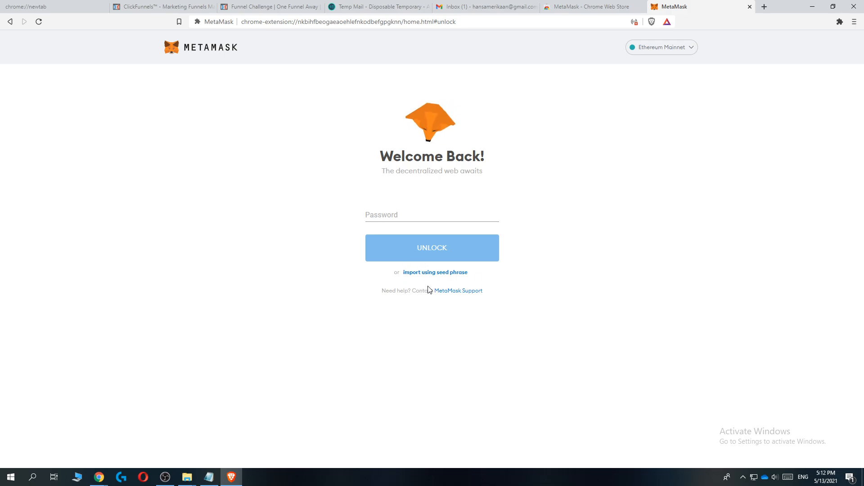
mouse_move(450, 296)
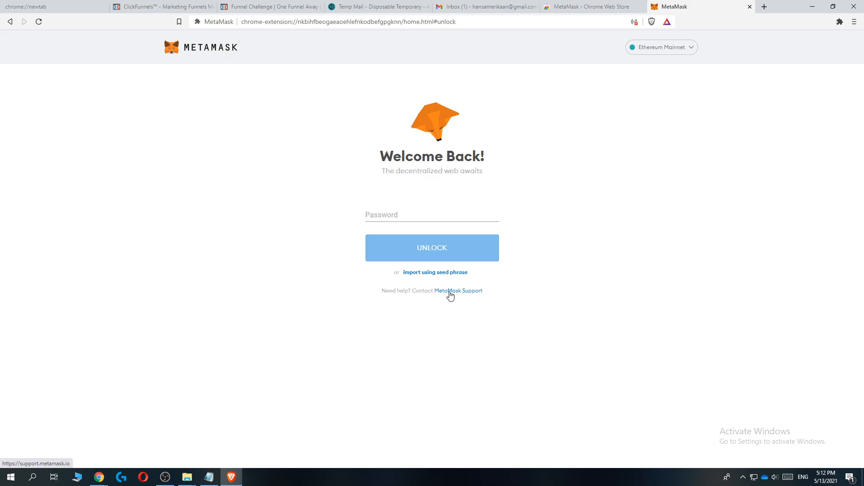
mouse_move(415, 276)
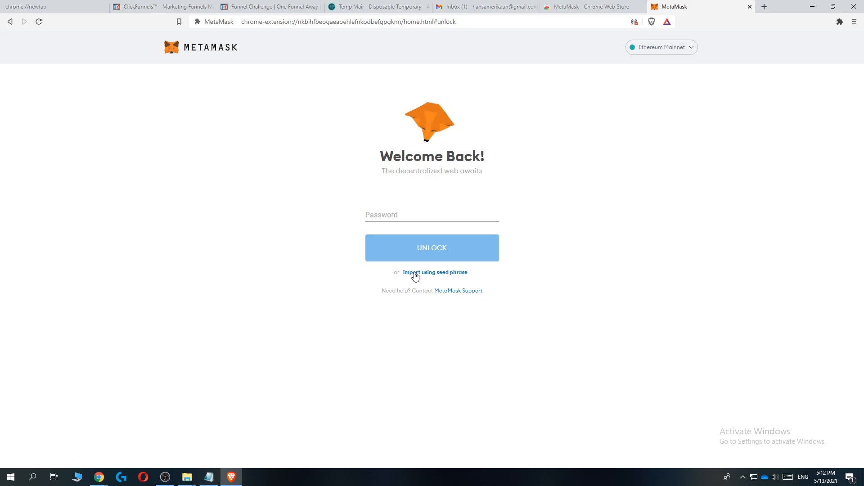
click(435, 272)
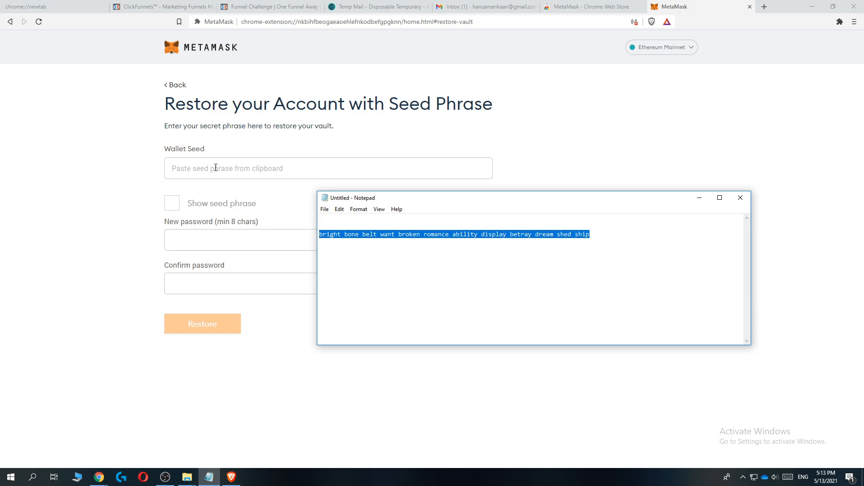
click(328, 169)
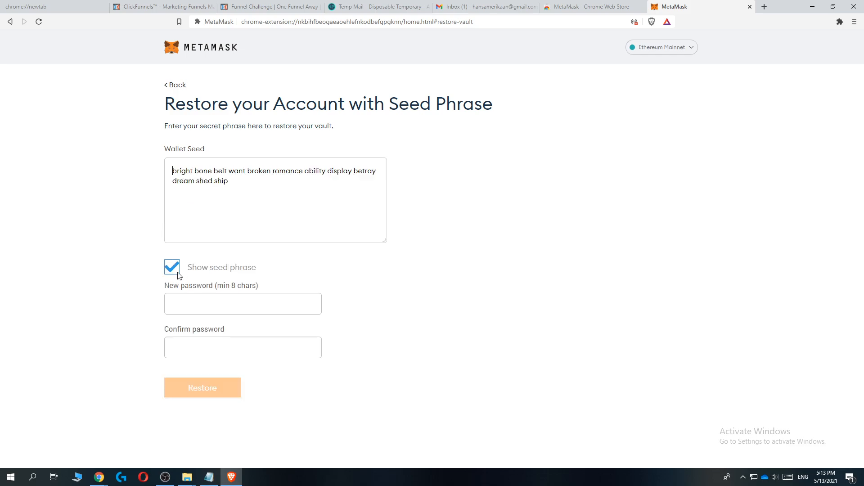
Hide the seed phrase, enter and confirm a new password, and restore the account.
click(171, 267)
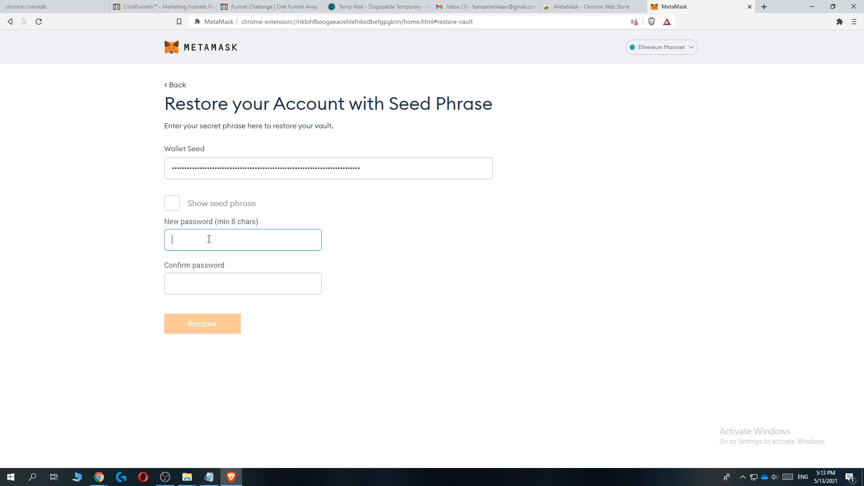
text(•)
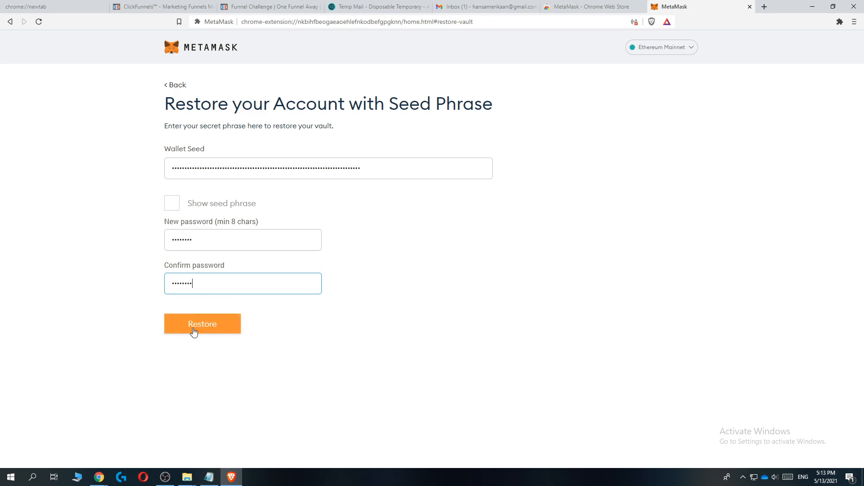
click(202, 323)
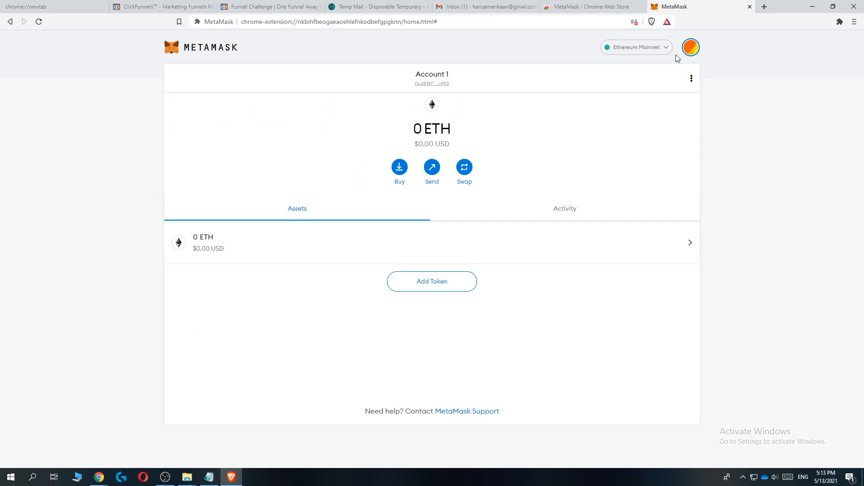
Reach the MetaMask support site's Contact Support 'Submit a request' form via the account menu.
click(691, 46)
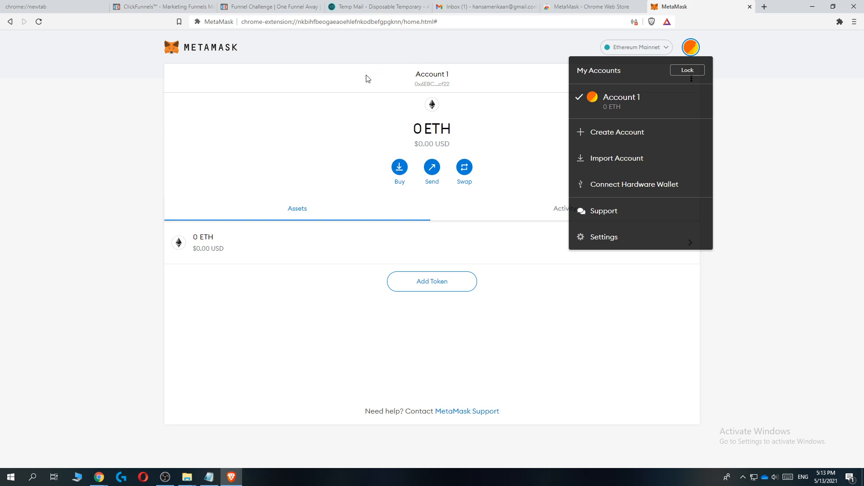
mouse_move(391, 98)
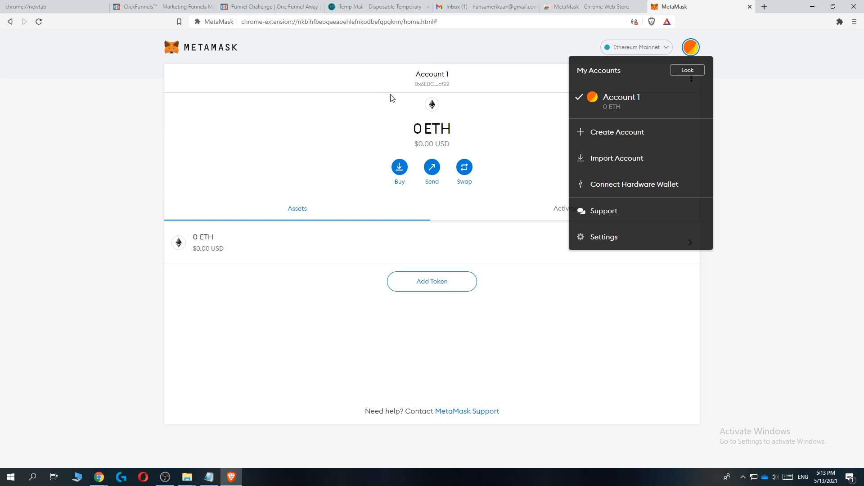
click(603, 210)
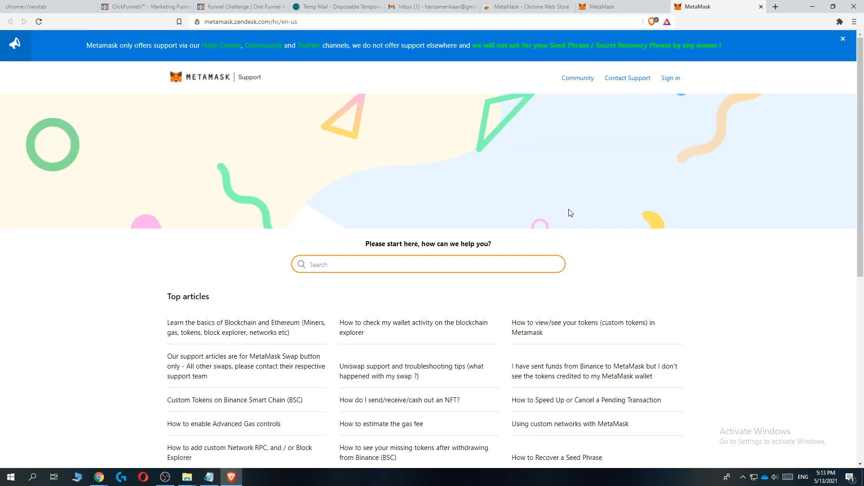
scroll(down, 3)
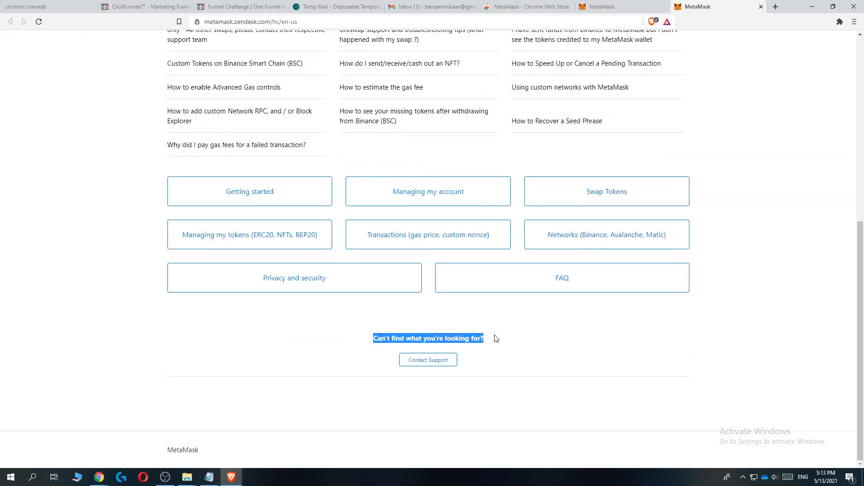
click(428, 359)
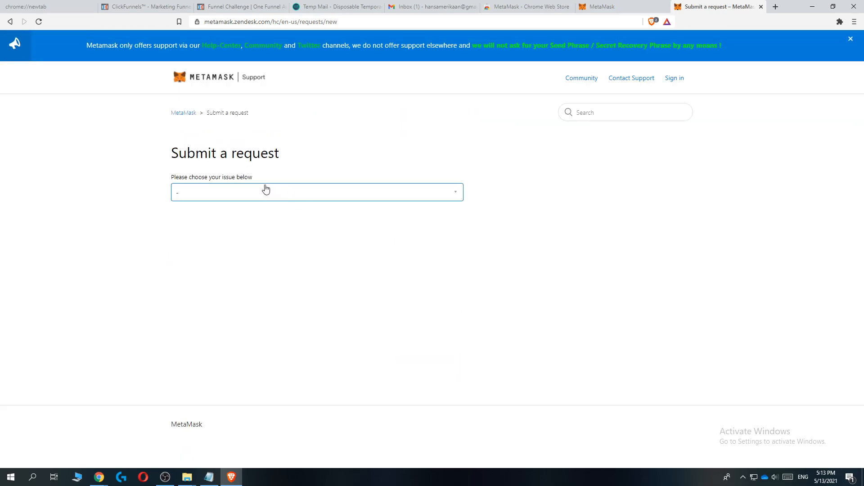
Choose 'Metamask Extension' as the issue, revealing the full ticket fields.
click(317, 191)
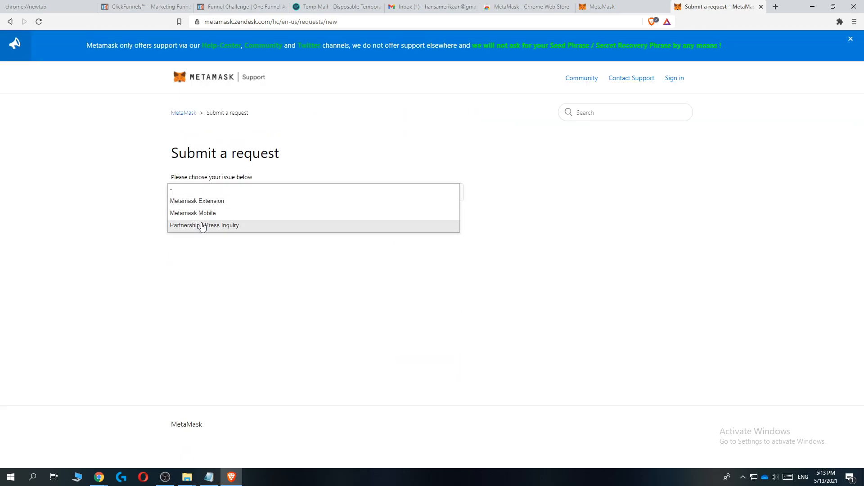
click(198, 200)
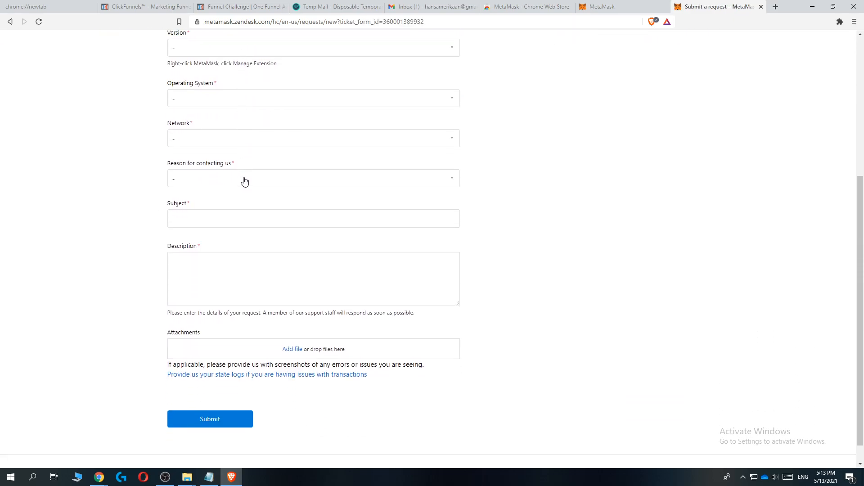
scroll(down, 3)
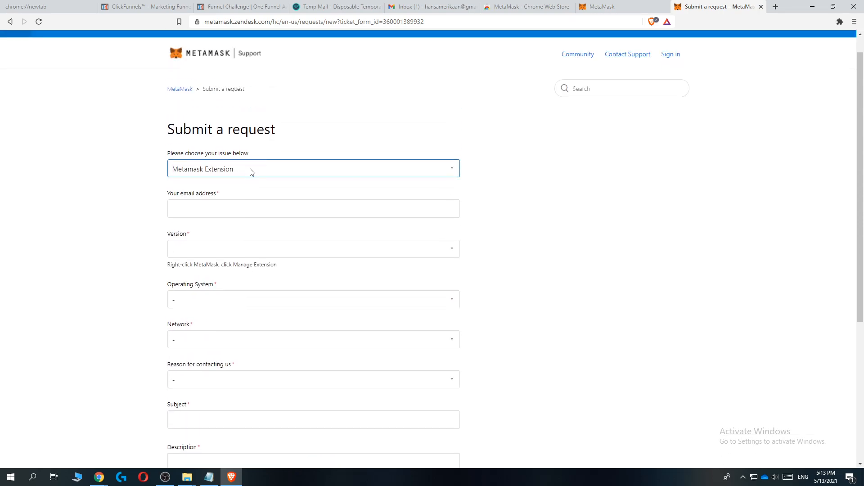
mouse_move(506, 232)
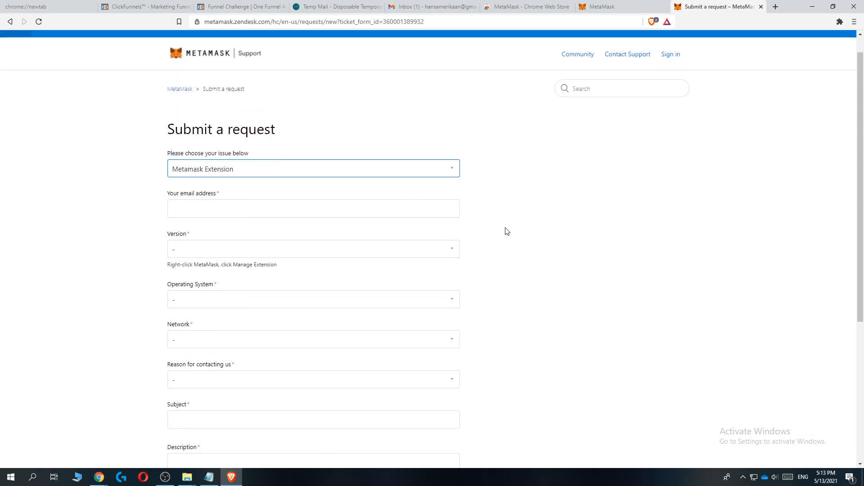